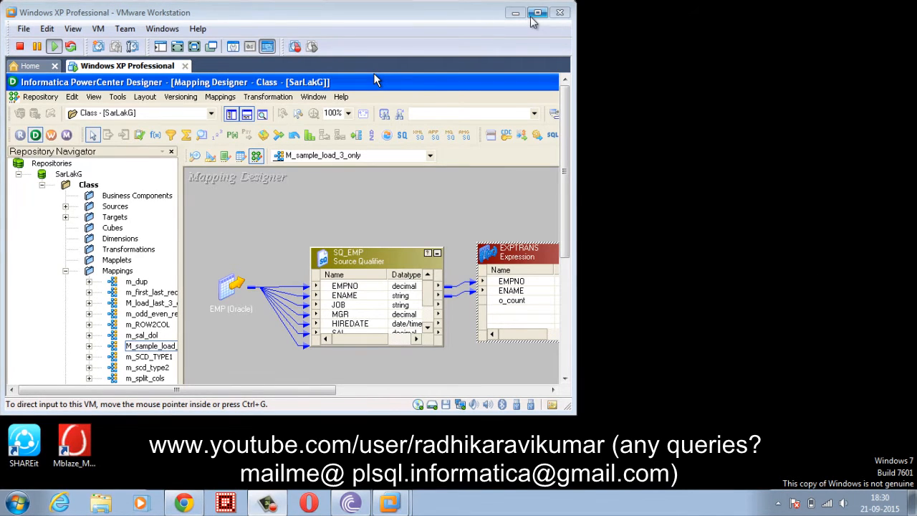
- Maximize the VMware window so the full M_sample_load_3_only mapping is visible
left_click(538, 12)
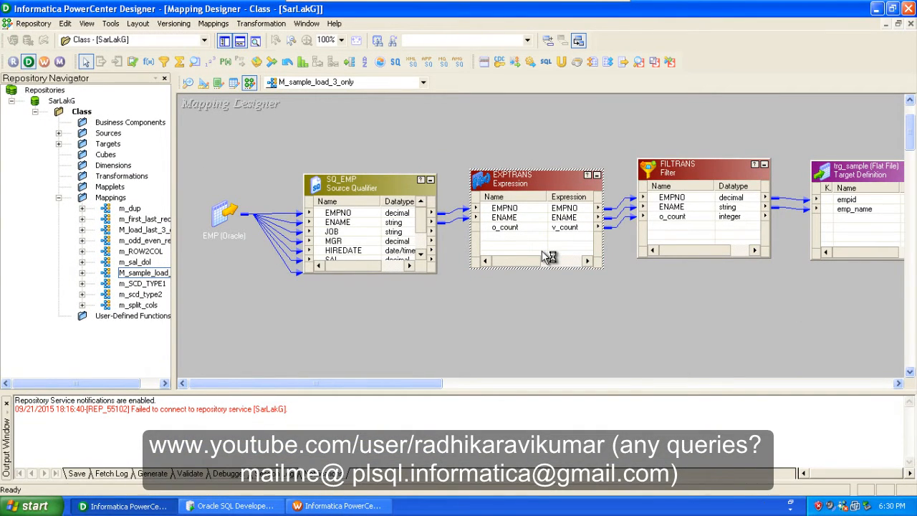
mouse_move(544, 256)
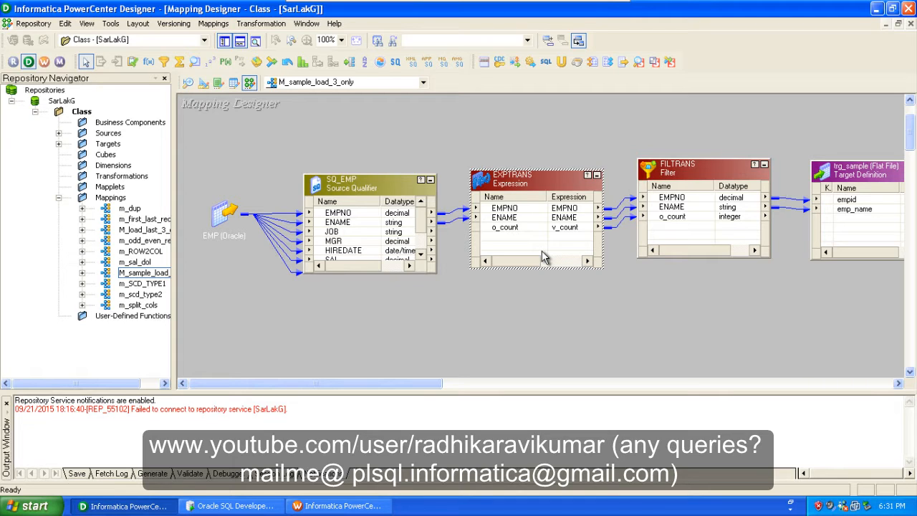
mouse_move(264, 143)
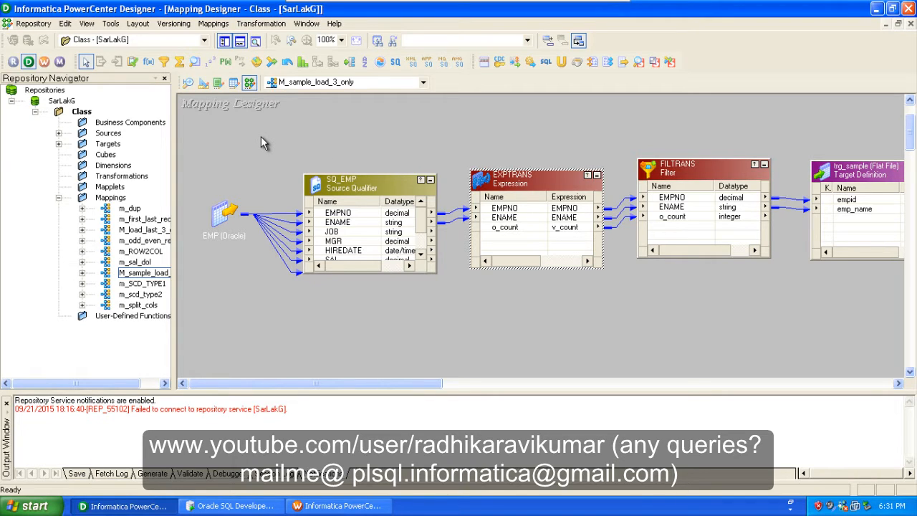
mouse_move(426, 208)
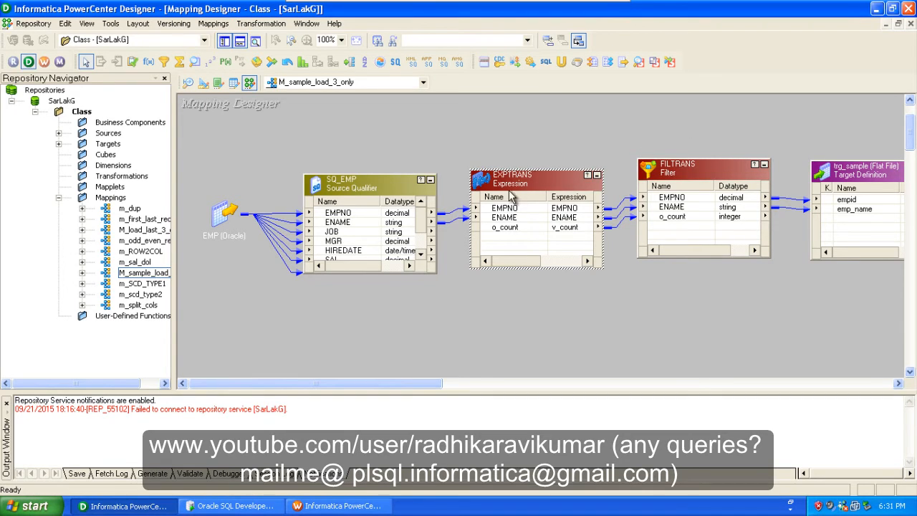
mouse_move(326, 172)
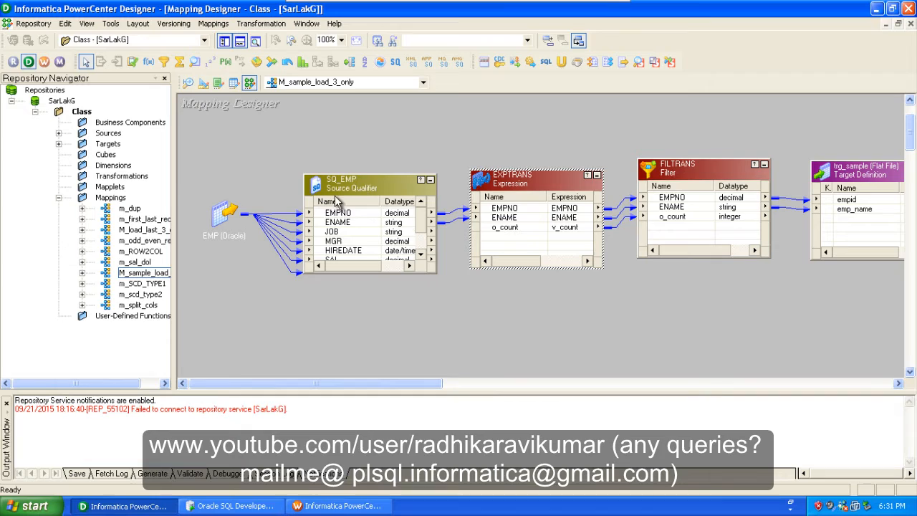
mouse_move(344, 254)
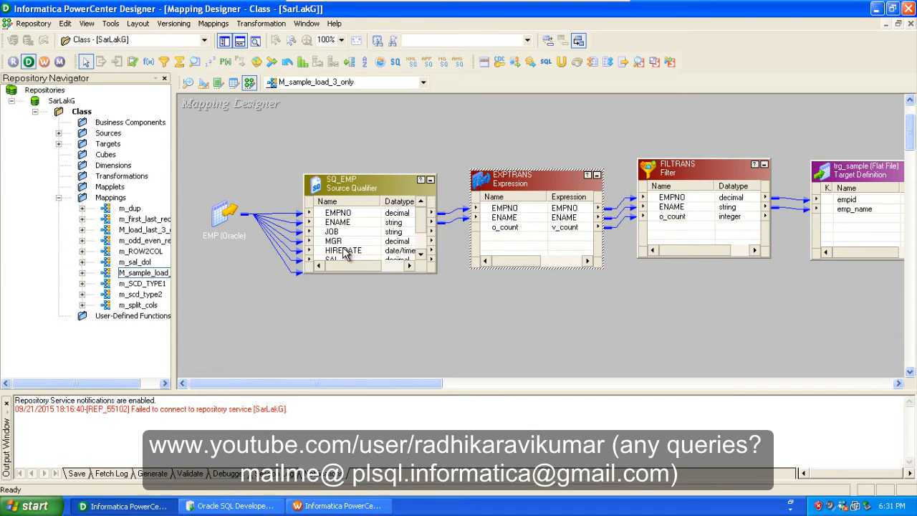
mouse_move(367, 220)
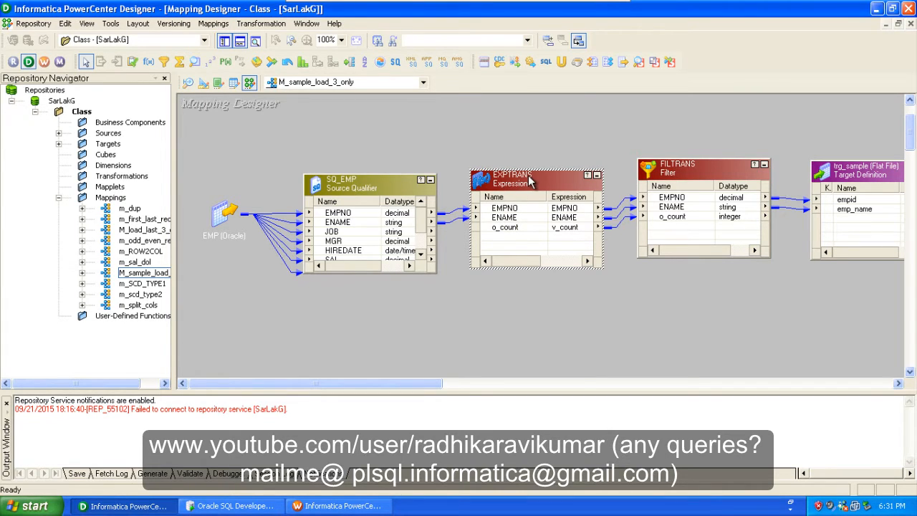
double_click(509, 176)
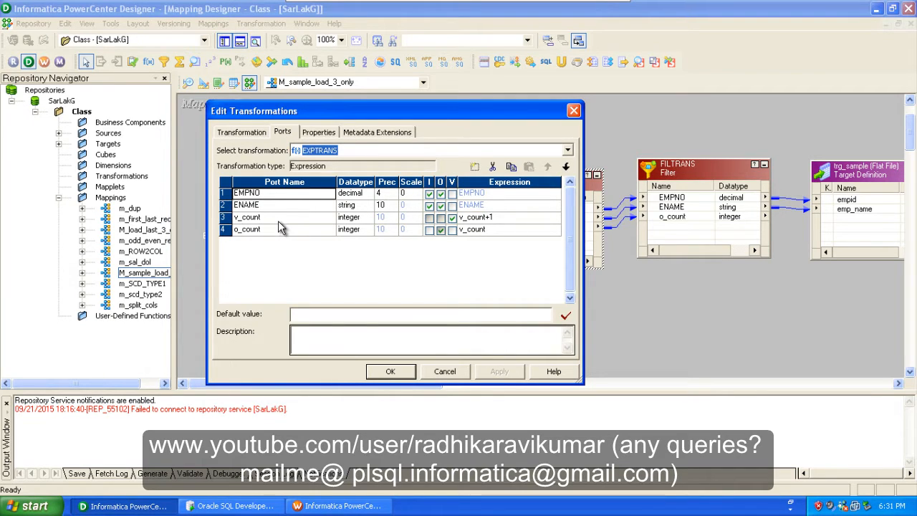
mouse_move(271, 226)
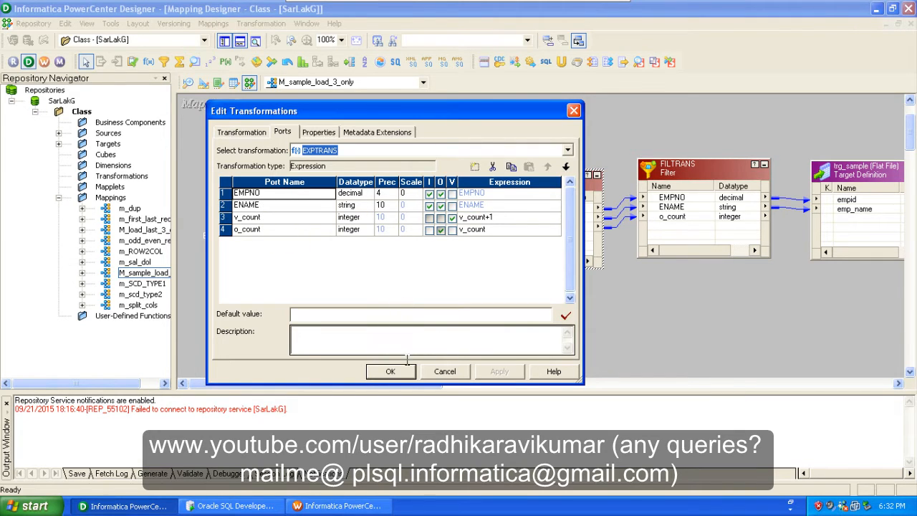
mouse_move(333, 189)
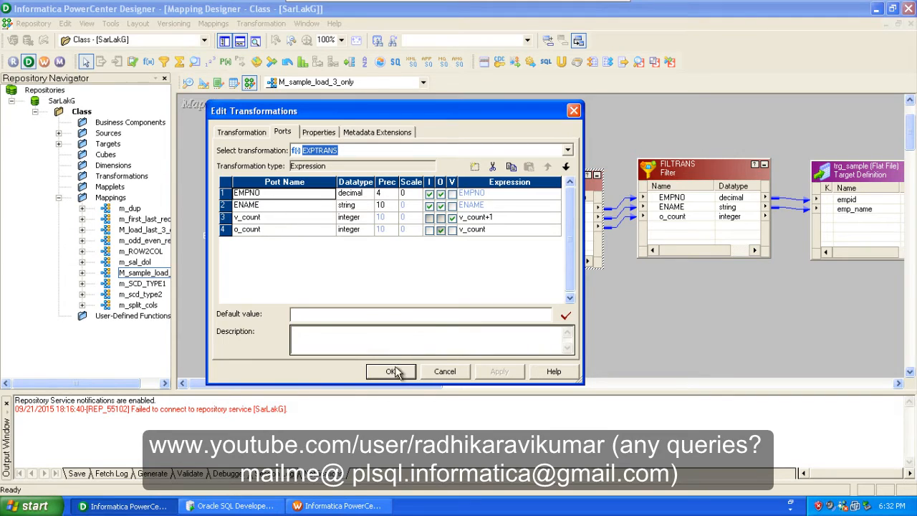
left_click(390, 371)
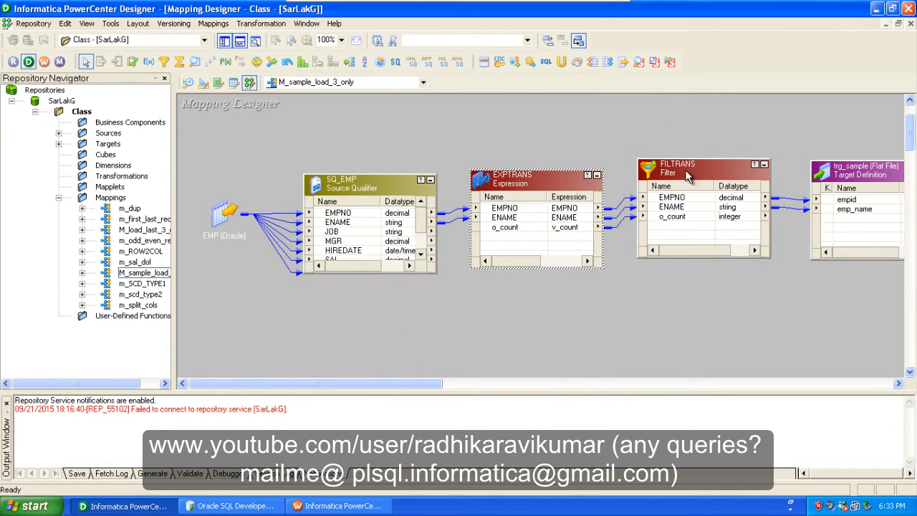
mouse_move(686, 176)
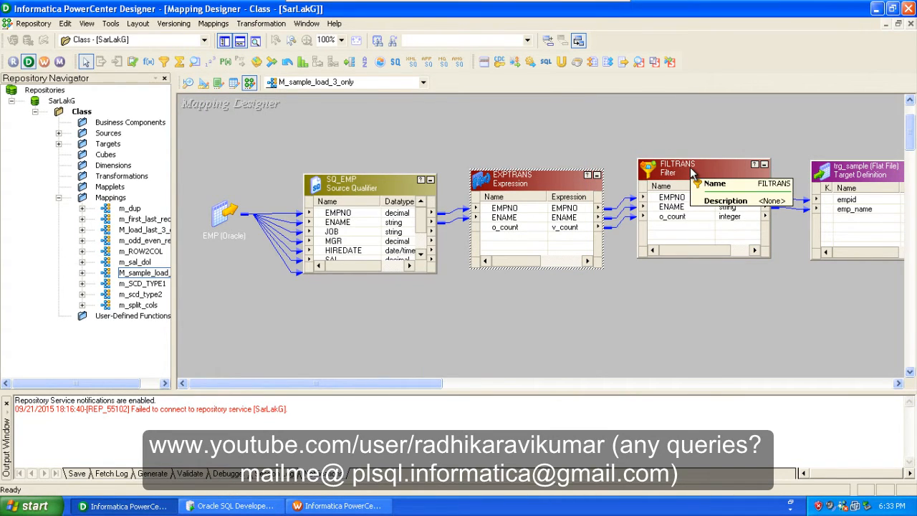
double_click(677, 163)
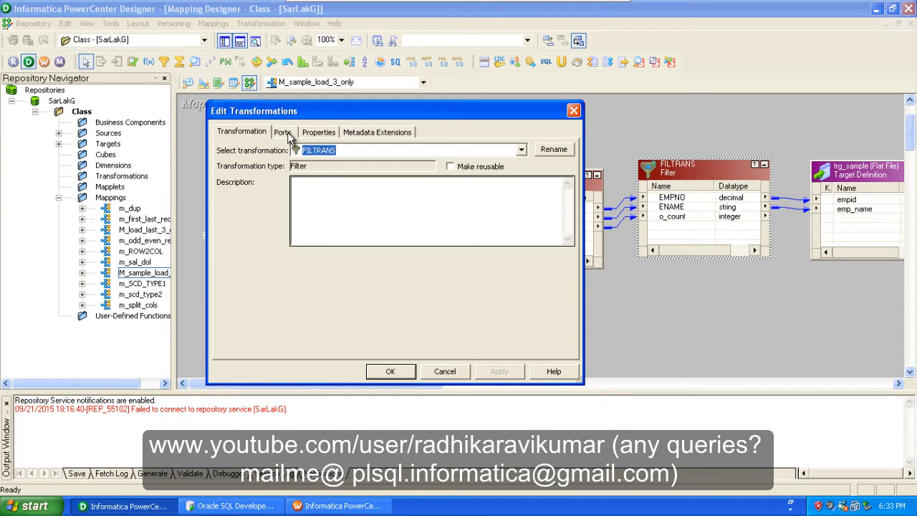
left_click(282, 132)
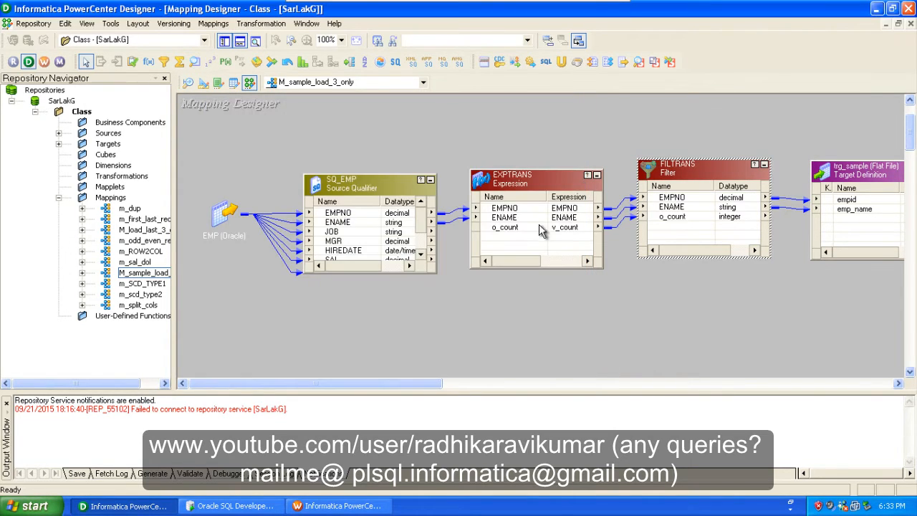
mouse_move(517, 239)
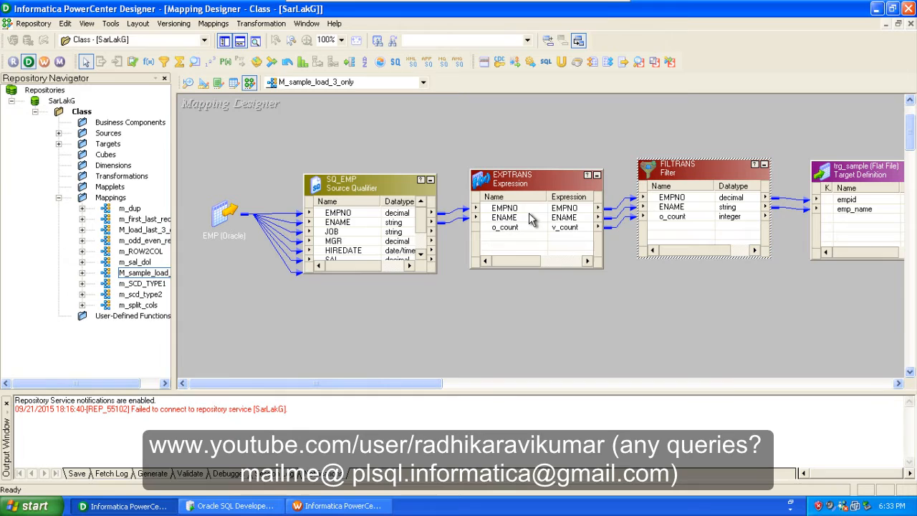
mouse_move(673, 172)
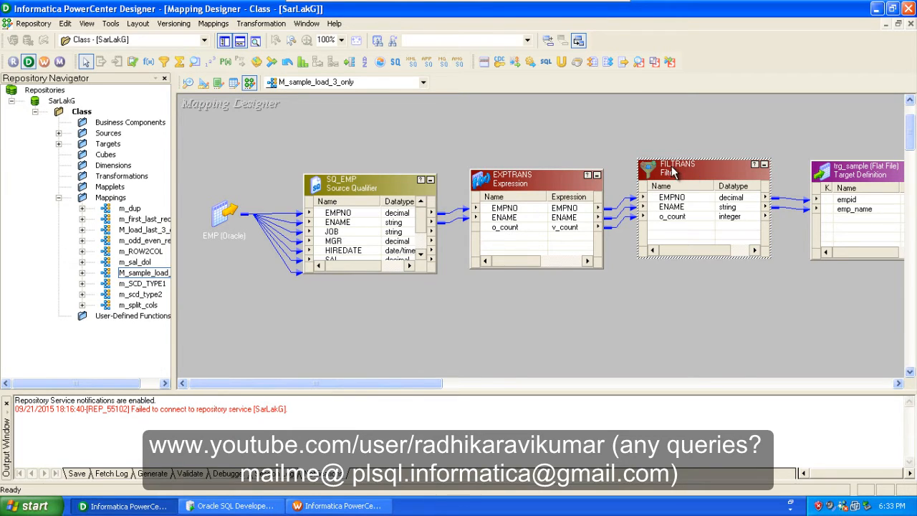
mouse_move(518, 243)
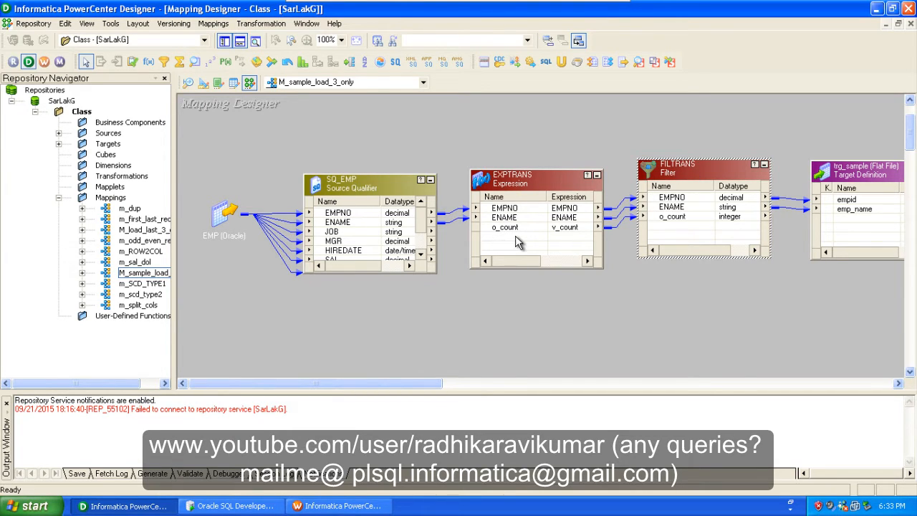
- Review EXPTRANS's v_count and o_count port expressions, then close its settings
double_click(511, 178)
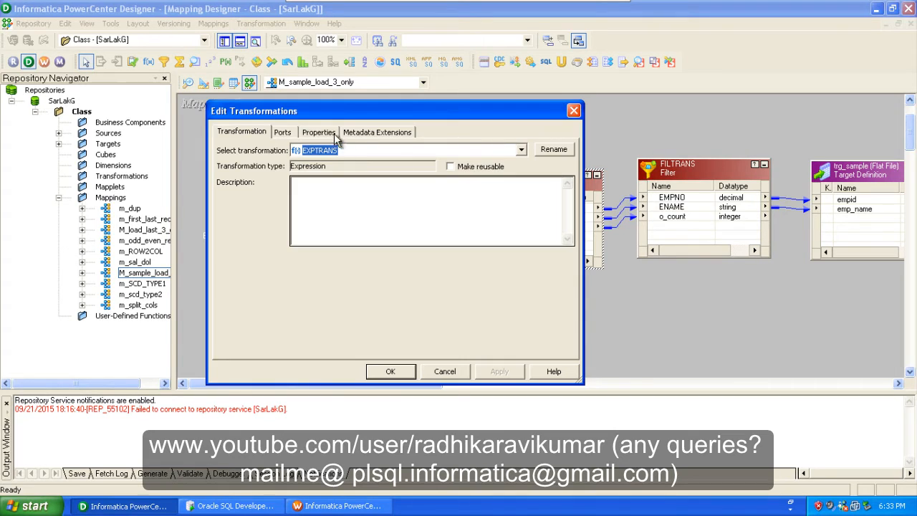
left_click(282, 132)
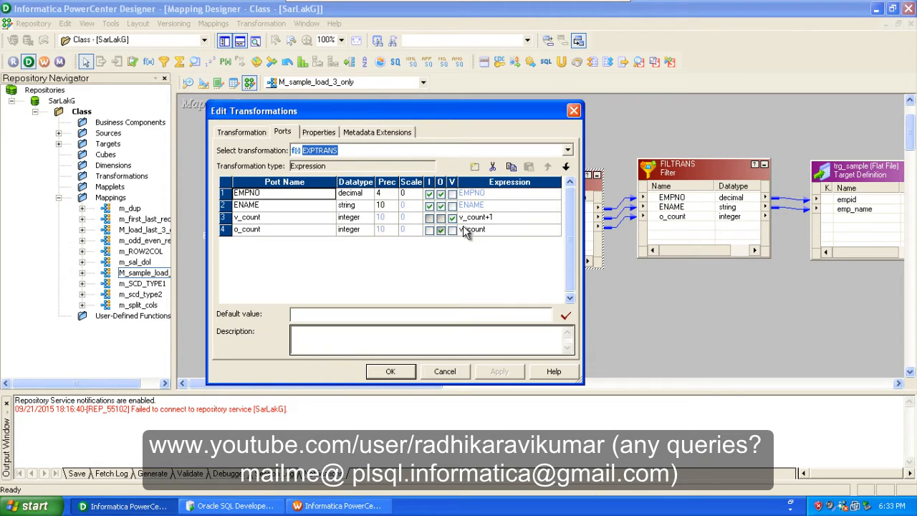
left_click(440, 217)
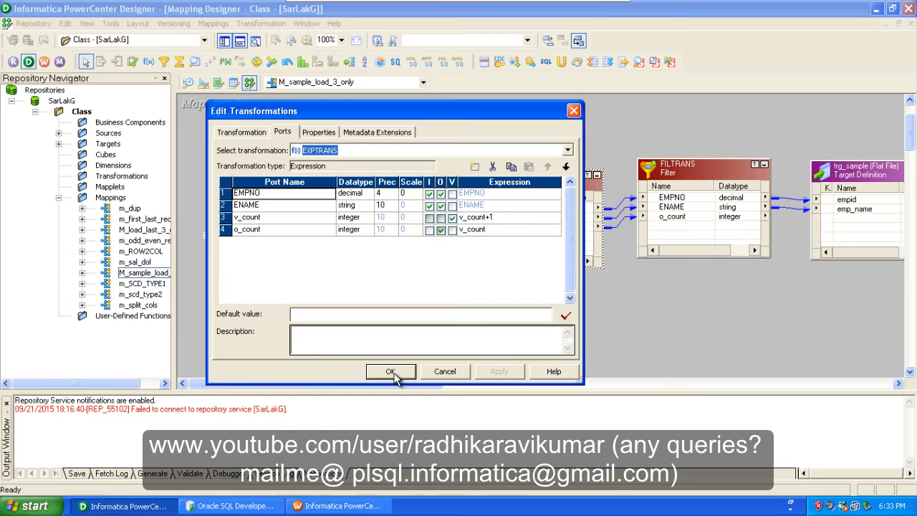
mouse_move(333, 240)
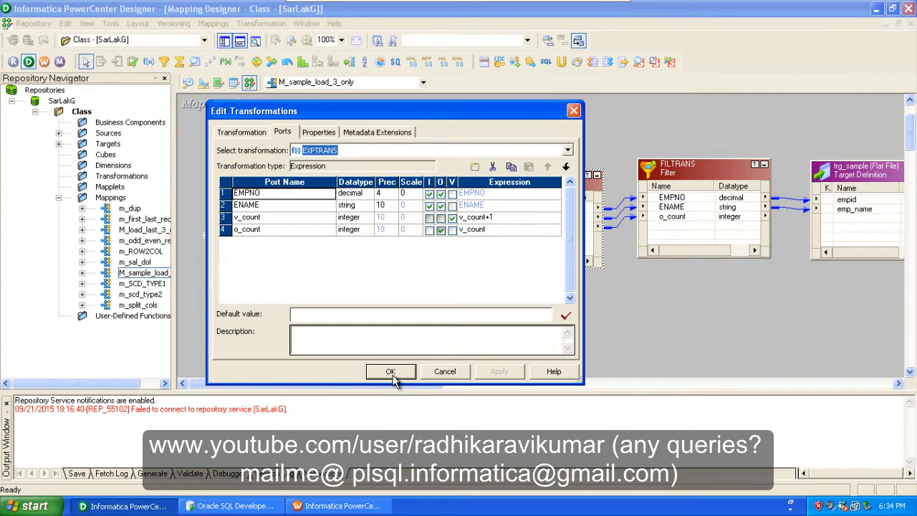
left_click(391, 371)
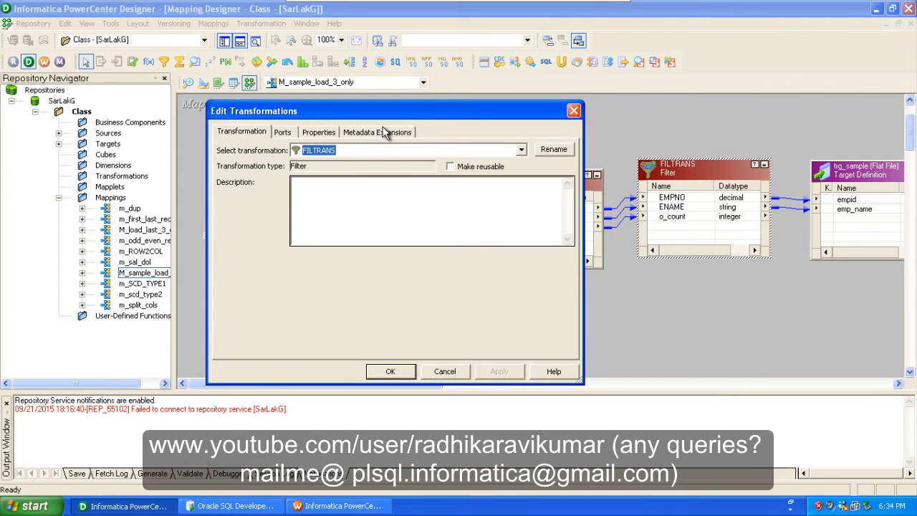
- Enter filter condition o_count<=3 on FILTRANS and validate it successfully
left_click(282, 131)
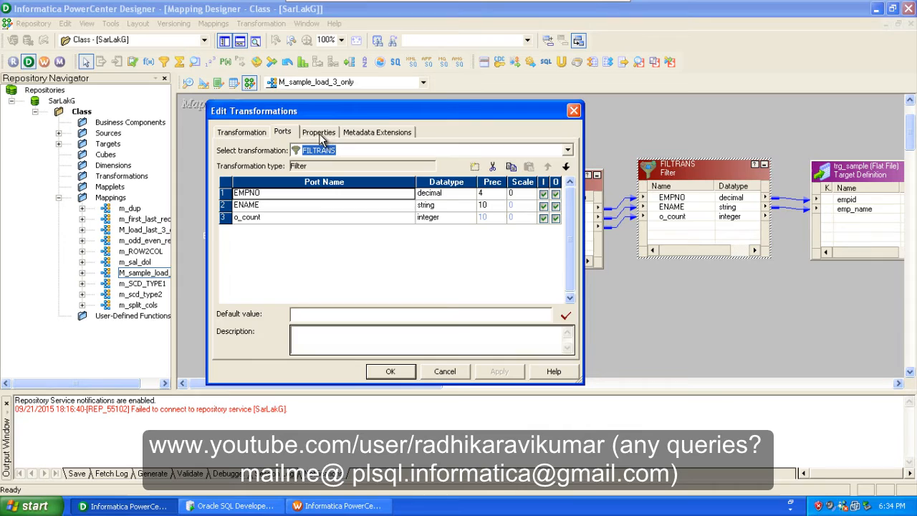
left_click(319, 131)
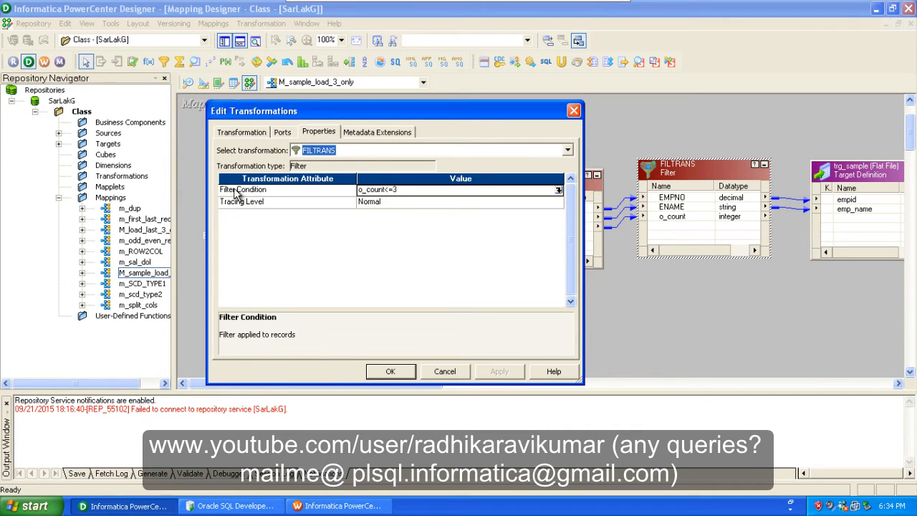
mouse_move(249, 194)
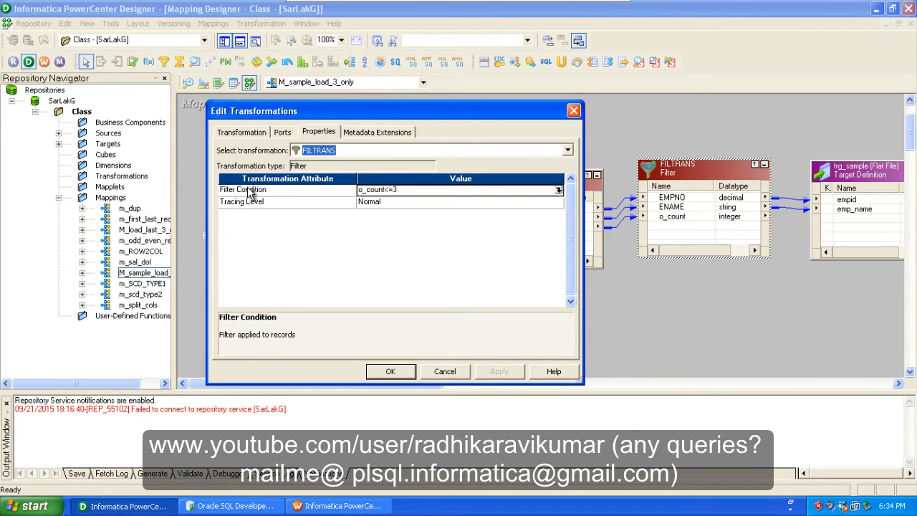
mouse_move(311, 199)
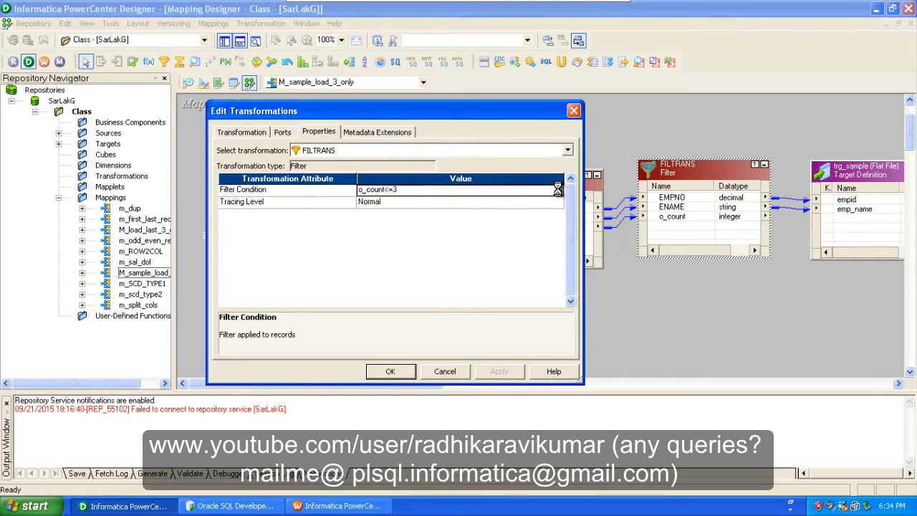
left_click(557, 189)
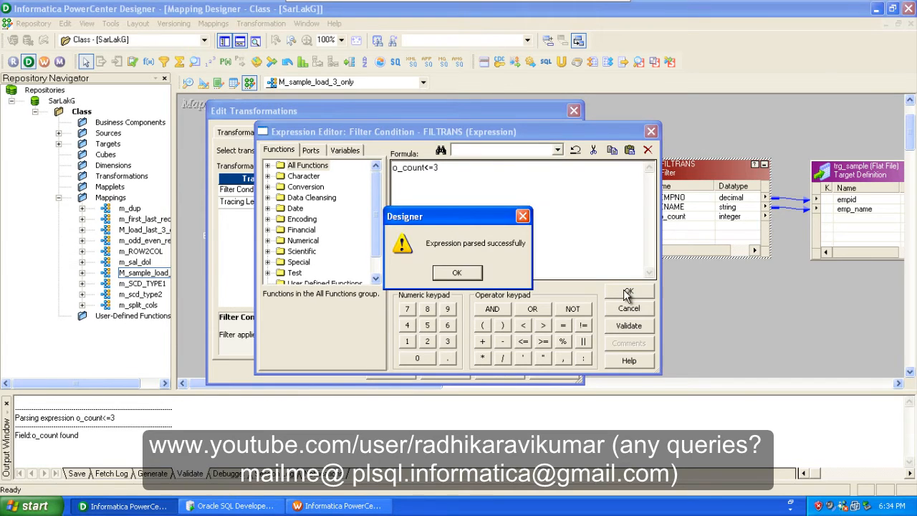
left_click(457, 272)
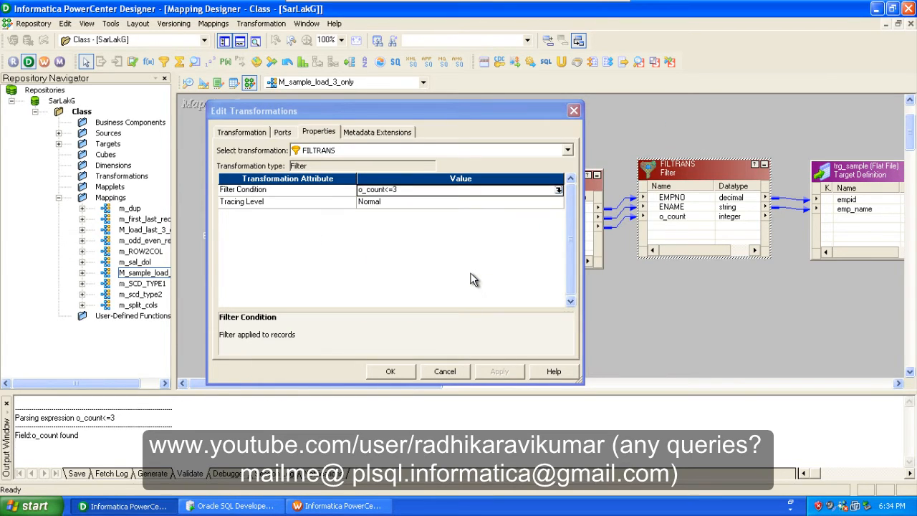
mouse_move(464, 305)
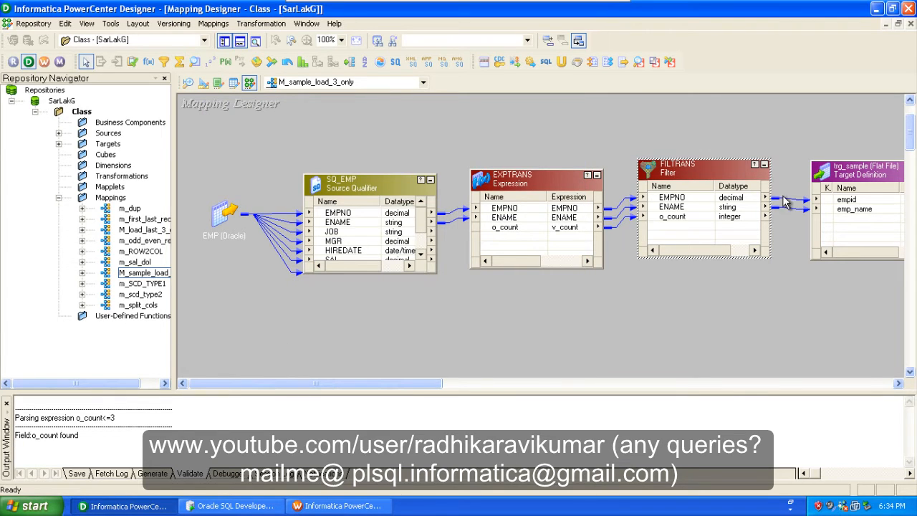
mouse_move(849, 222)
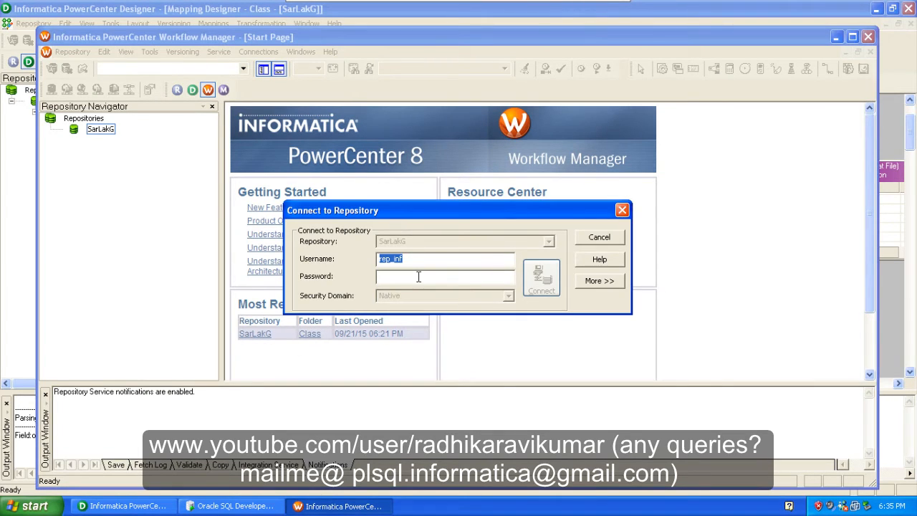
- Log in to the SarLakG repository and open the Class folder
left_click(430, 277)
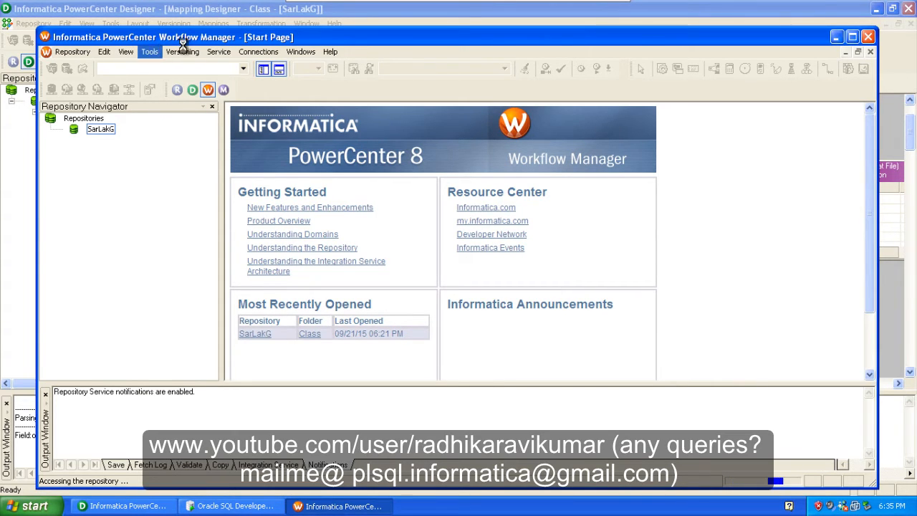
double_click(100, 128)
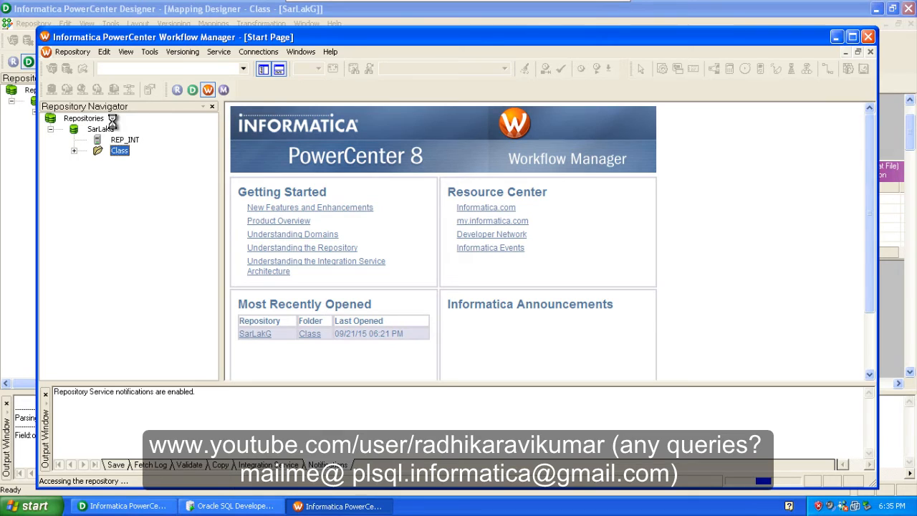
double_click(120, 149)
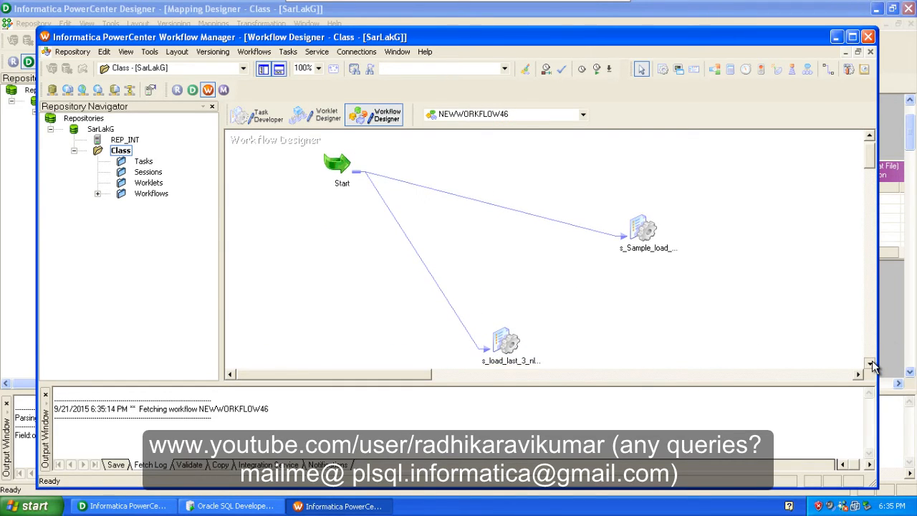
- Start the s_Sample_load_3_only session task from its context menu
left_click(643, 229)
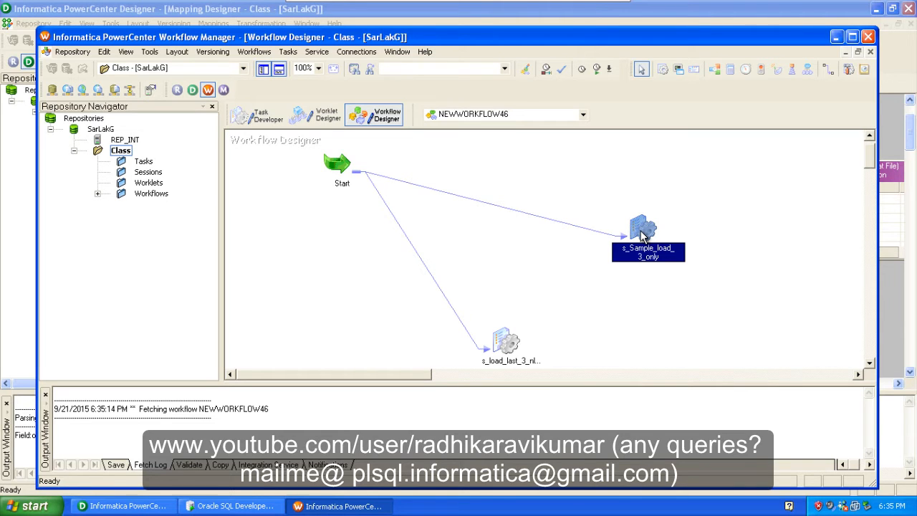
right_click(643, 233)
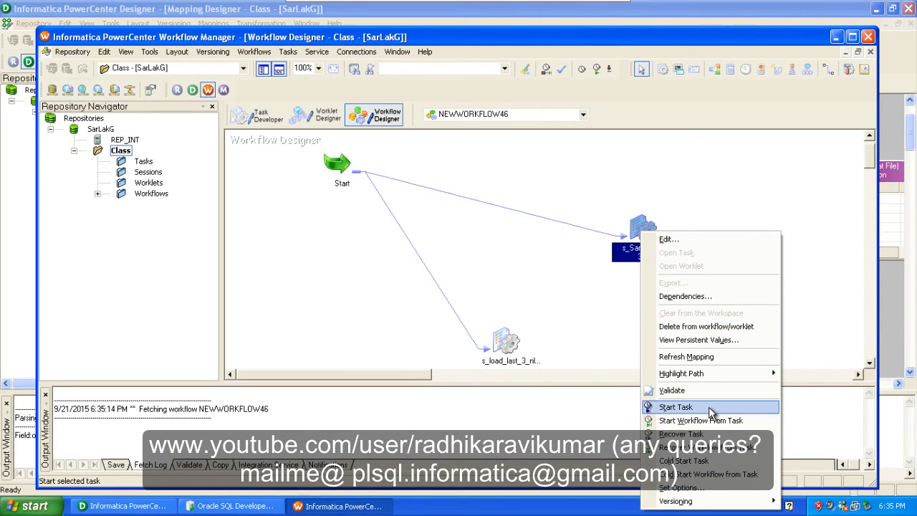
left_click(674, 407)
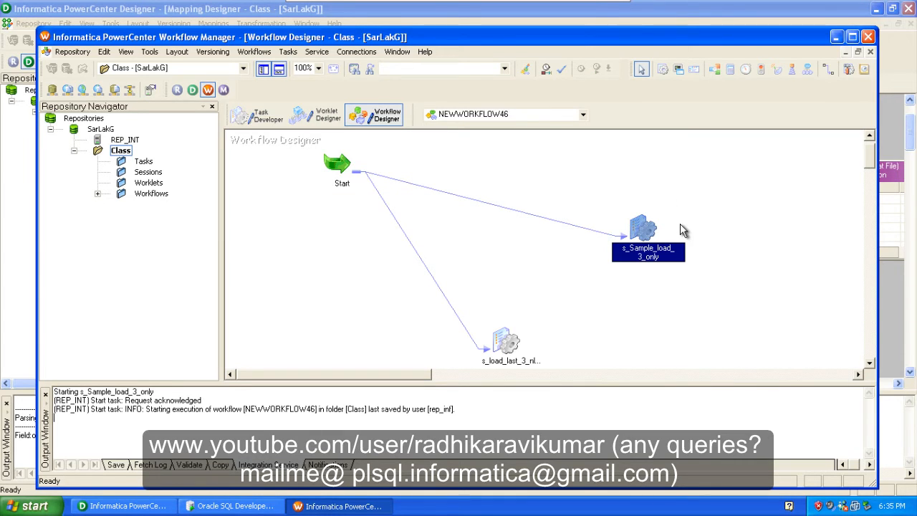
mouse_move(577, 195)
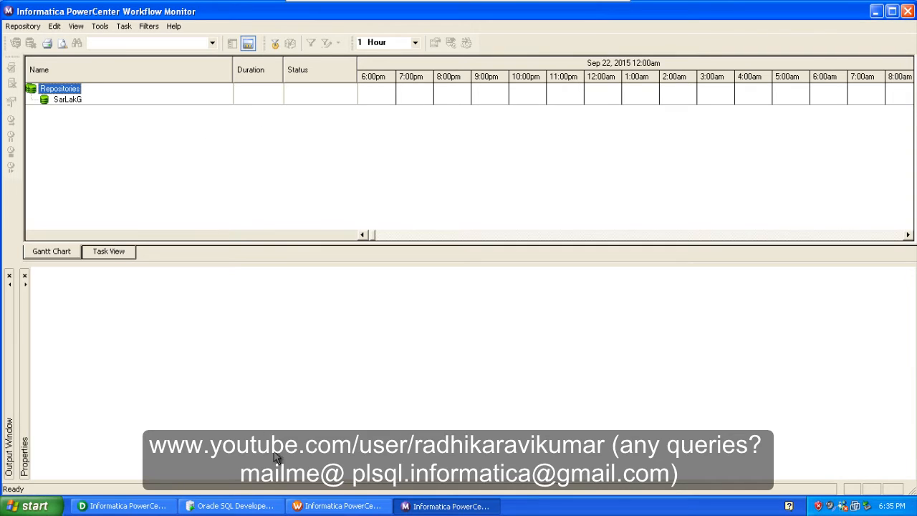
left_click(231, 505)
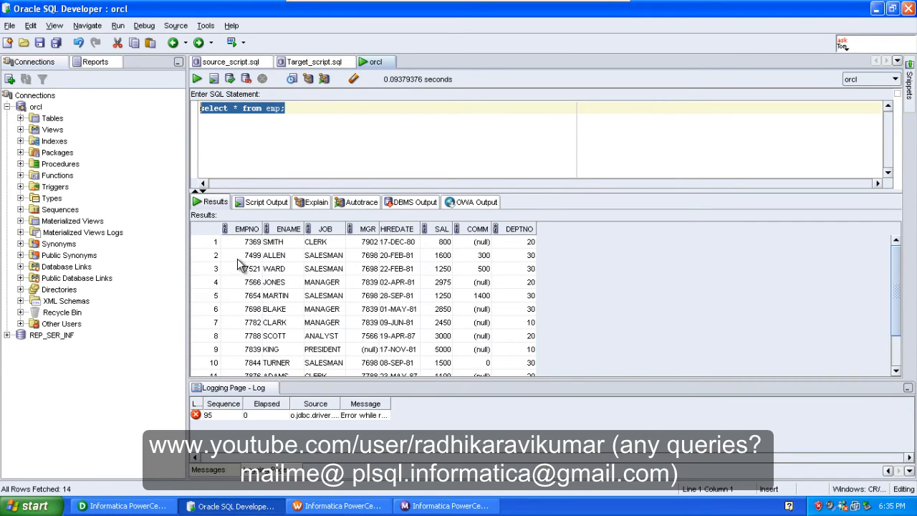
mouse_move(271, 247)
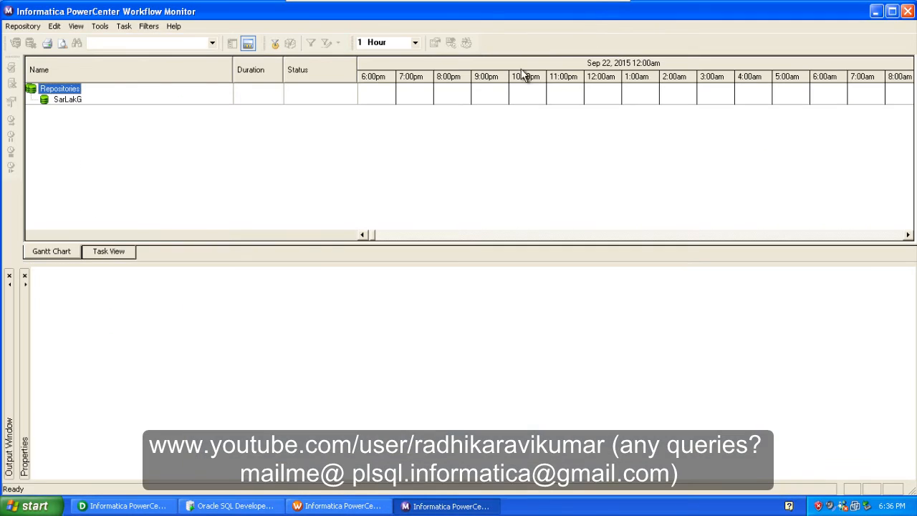
mouse_move(533, 54)
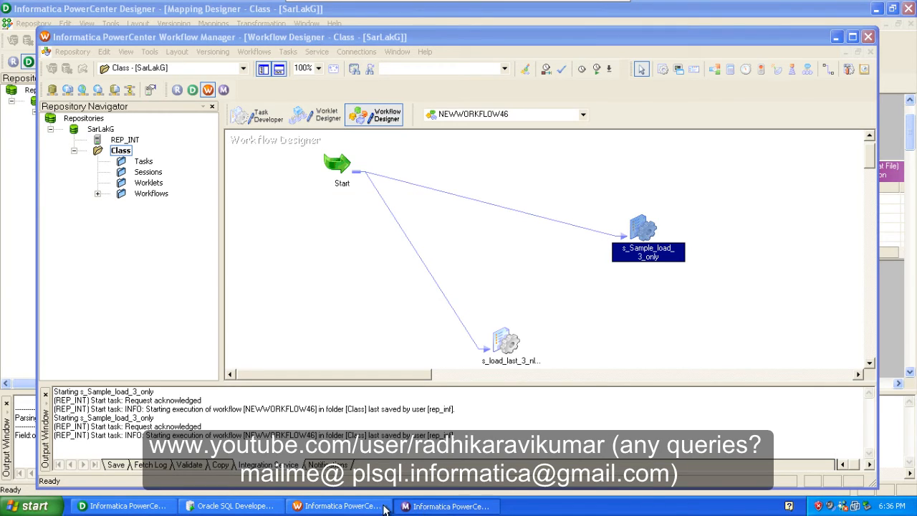
mouse_move(447, 505)
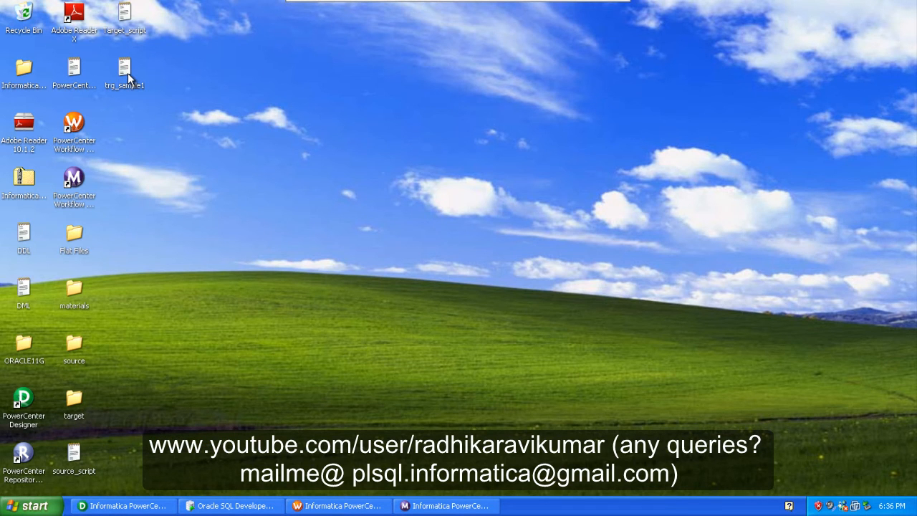
- Open trg_sample1 from the desktop to see rows 7369 SMITH, 7499 ALLEN, 7521 WARD
double_click(125, 68)
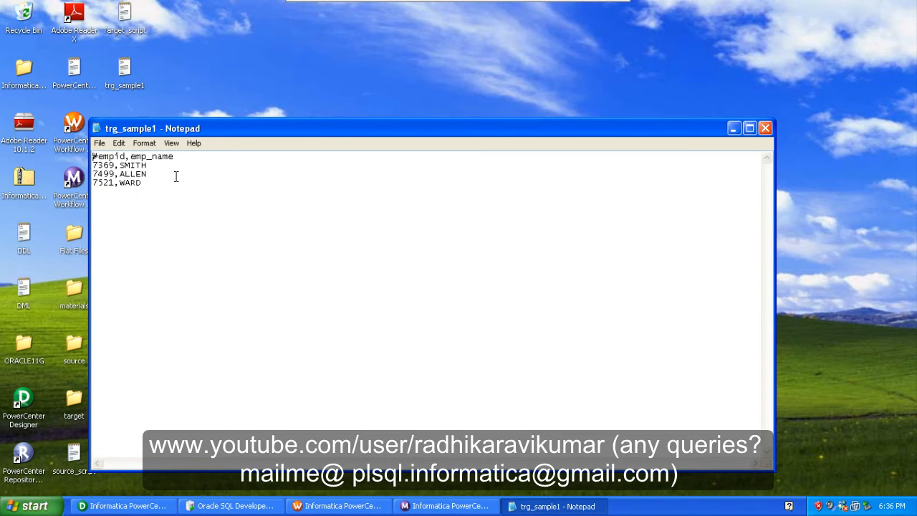
mouse_move(277, 331)
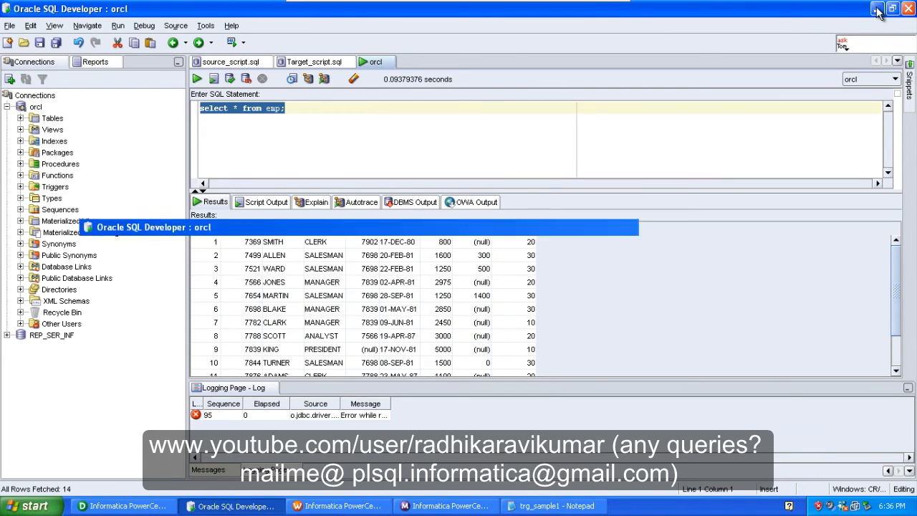
- Minimize SQL Developer and bring Workflow Manager back to the front
left_click(876, 12)
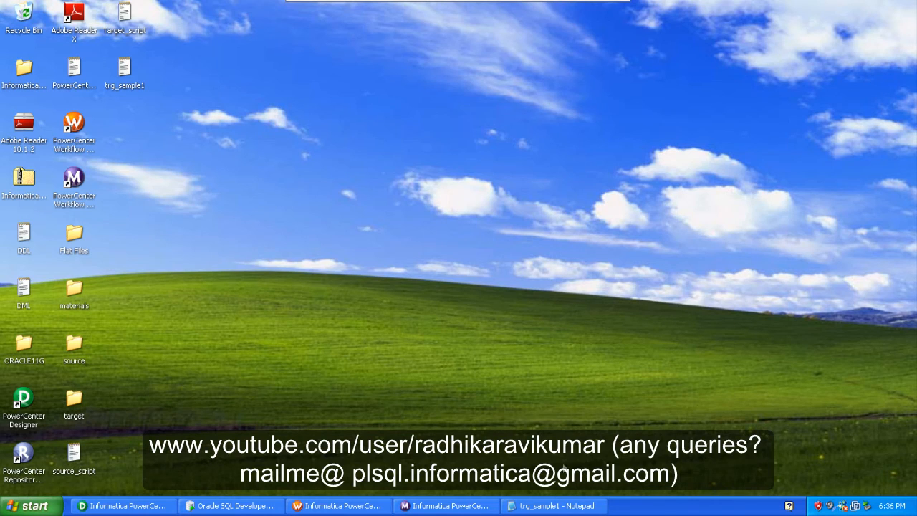
mouse_move(447, 505)
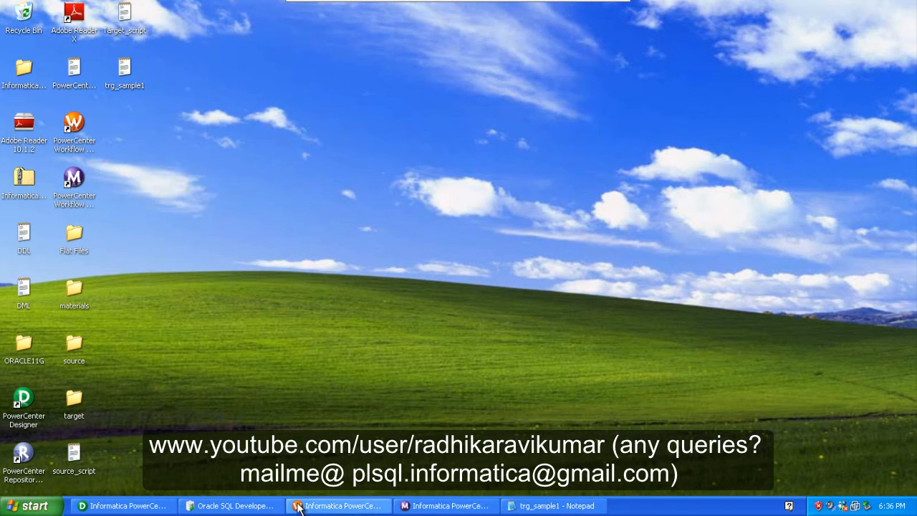
left_click(337, 506)
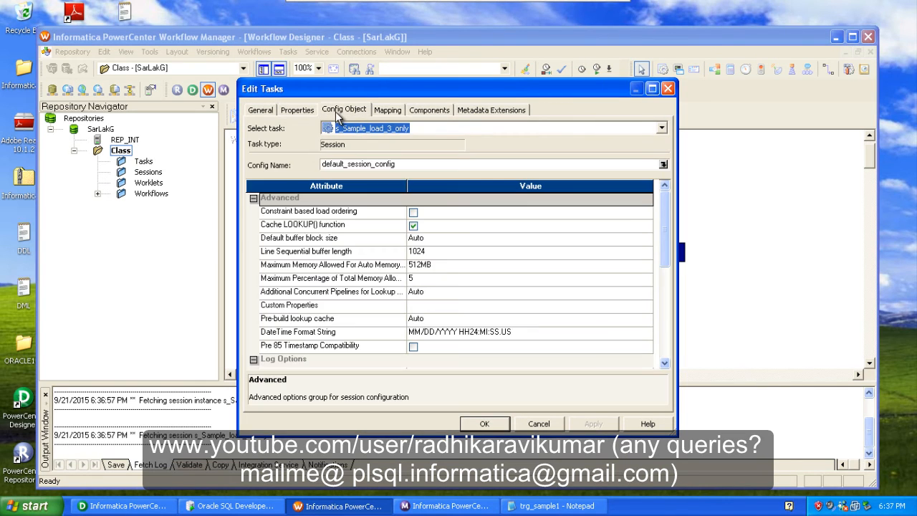
- Check that target trg_sample writes trg_sample1.txt to the Desktop directory
left_click(297, 109)
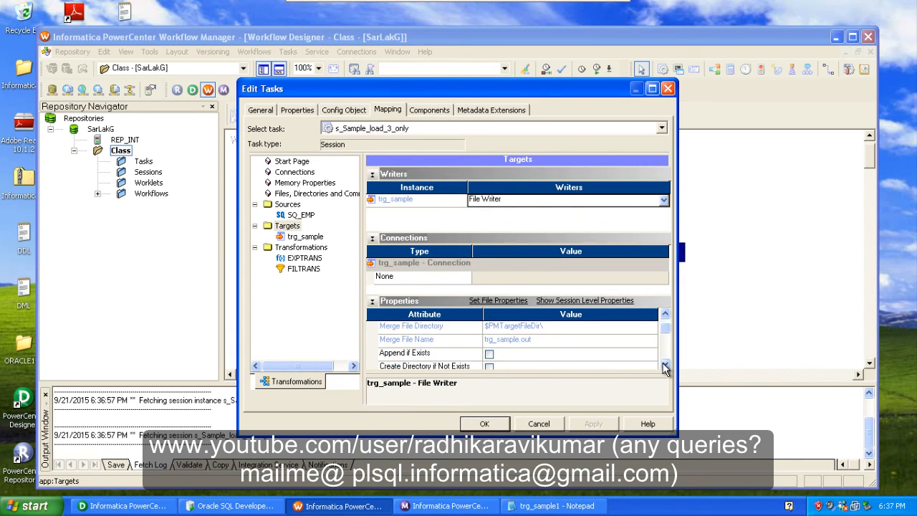
scroll("down", 3)
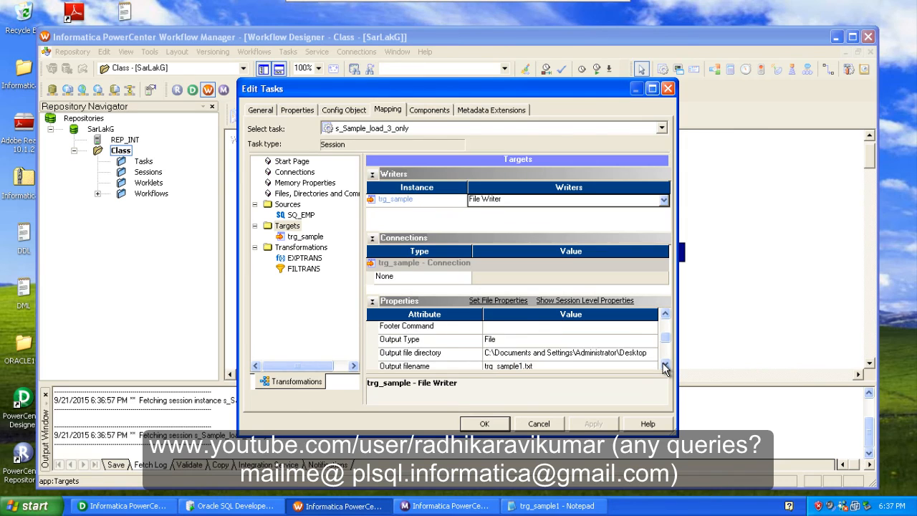
scroll("down", 3)
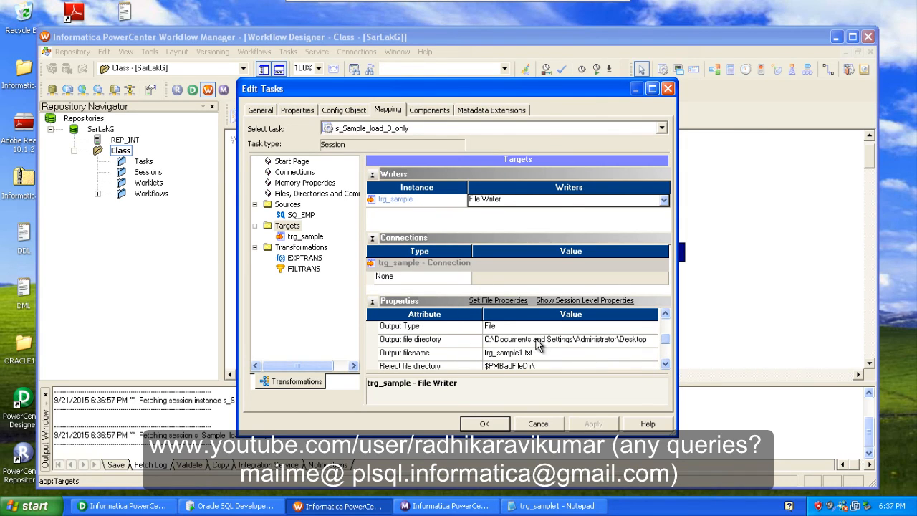
mouse_move(608, 350)
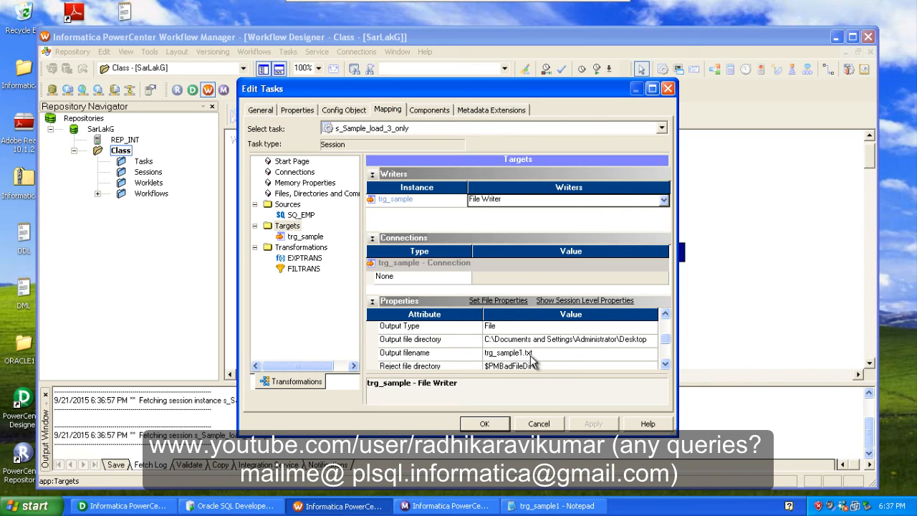
mouse_move(504, 356)
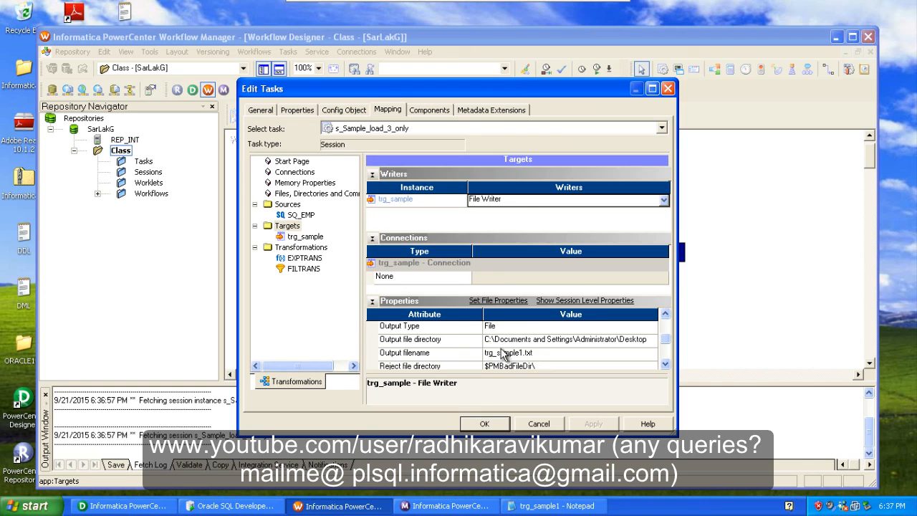
left_click(484, 423)
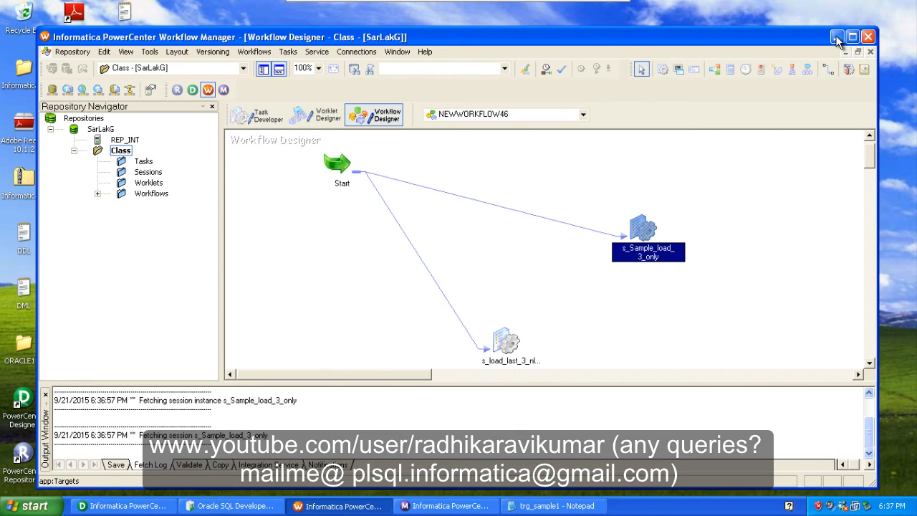
mouse_move(837, 37)
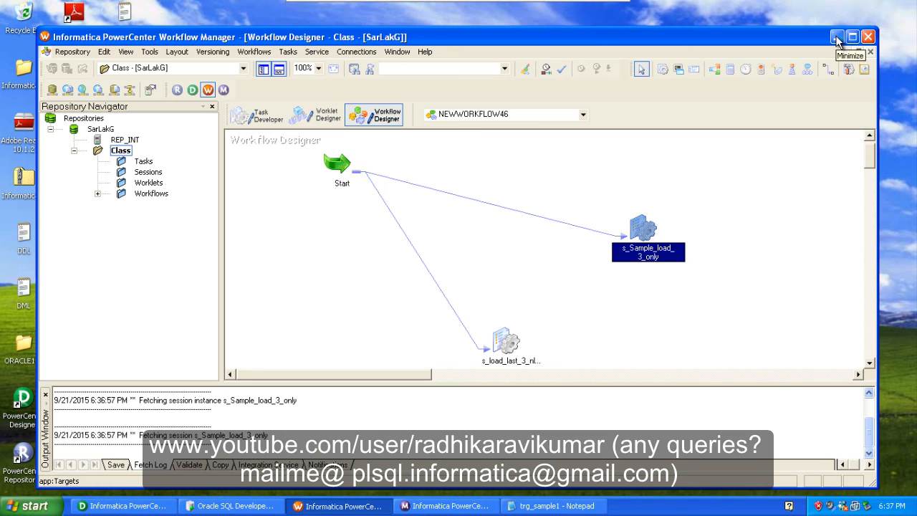